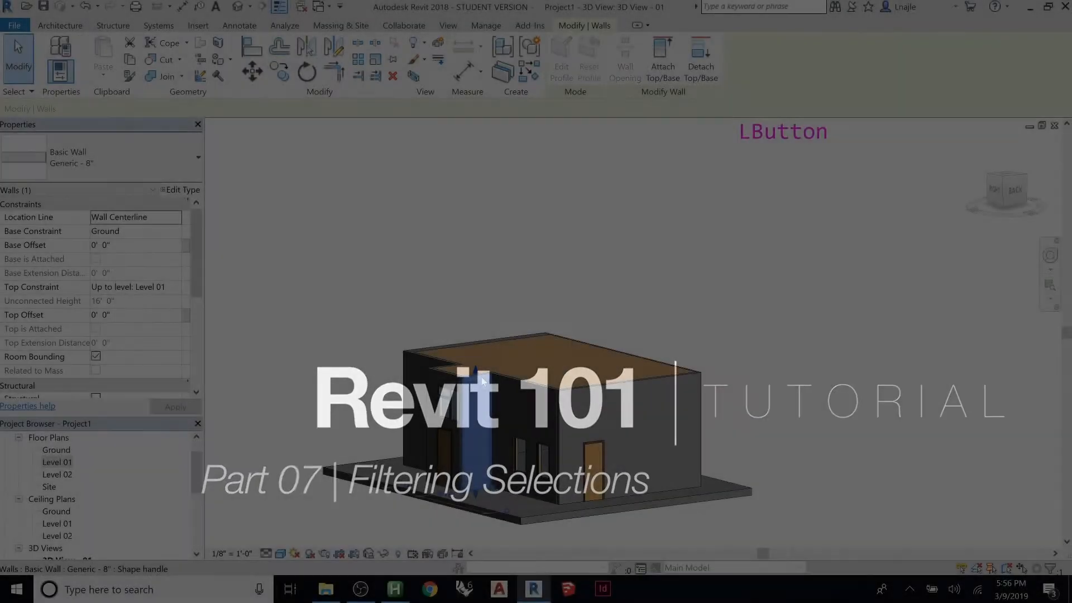
Window-select the whole house model: walls, floor, doors, windows and roof.
{"action": "left_click", "coordinate": [60, 25]}
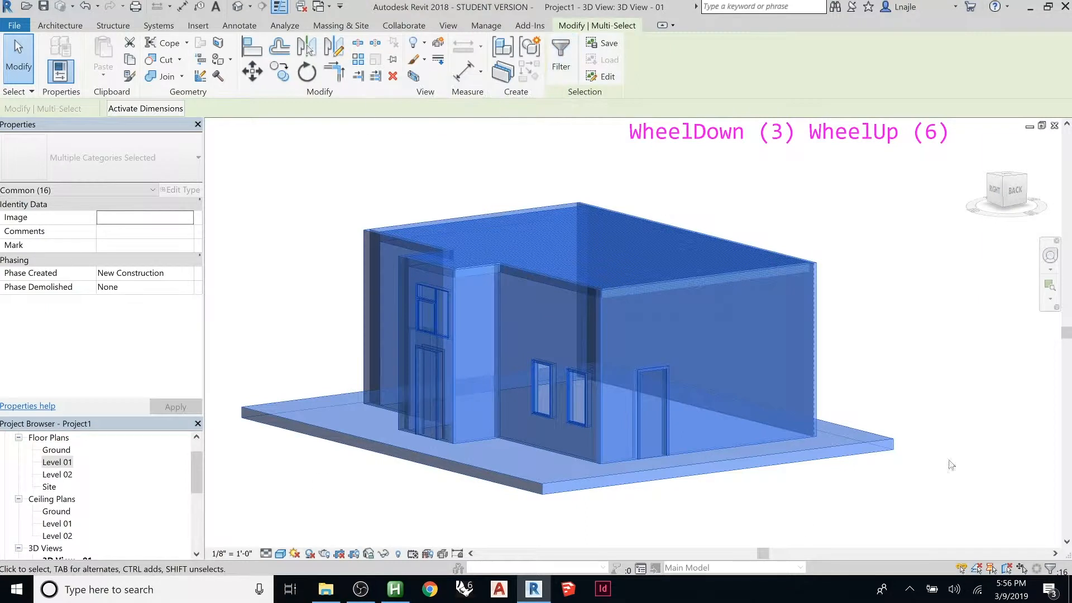
{"action": "mouse_move", "coordinate": [560, 54]}
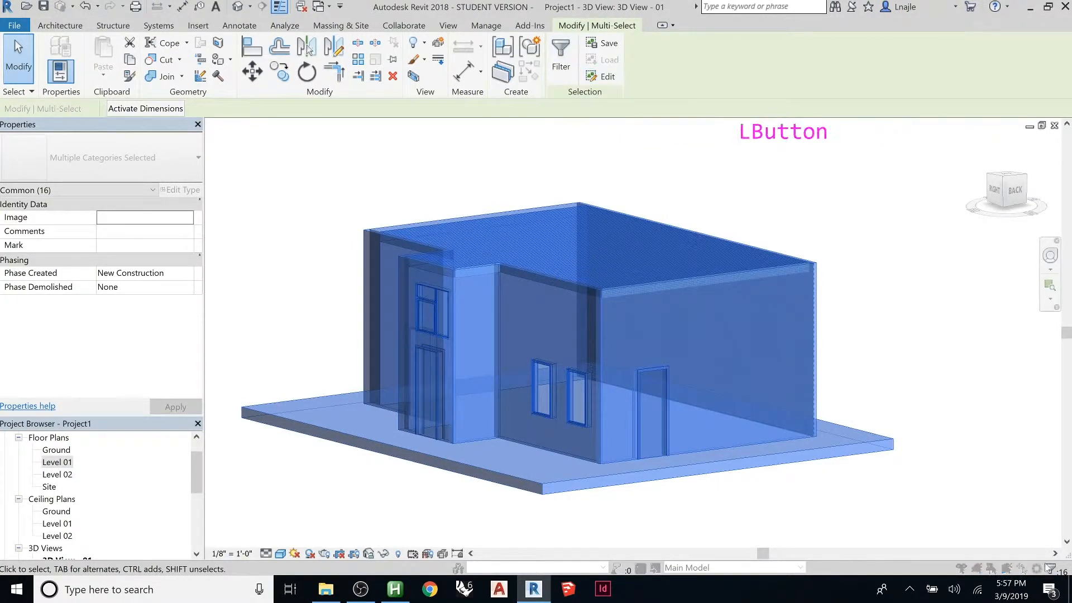
Filter the selection to the Walls category only, keeping the eight walls.
{"action": "left_click", "coordinate": [560, 51]}
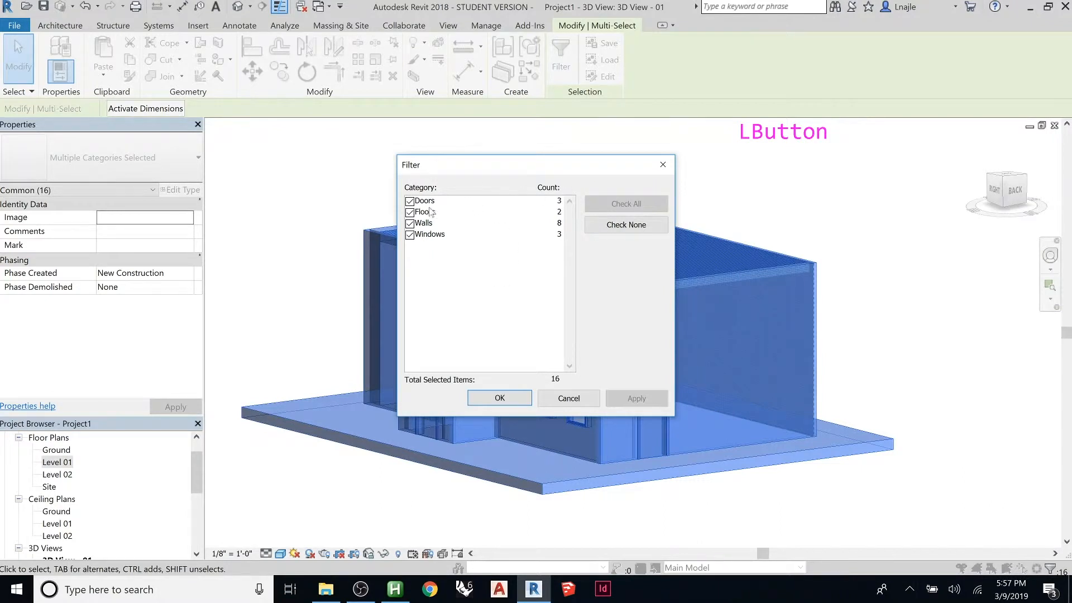
{"action": "mouse_move", "coordinate": [455, 225]}
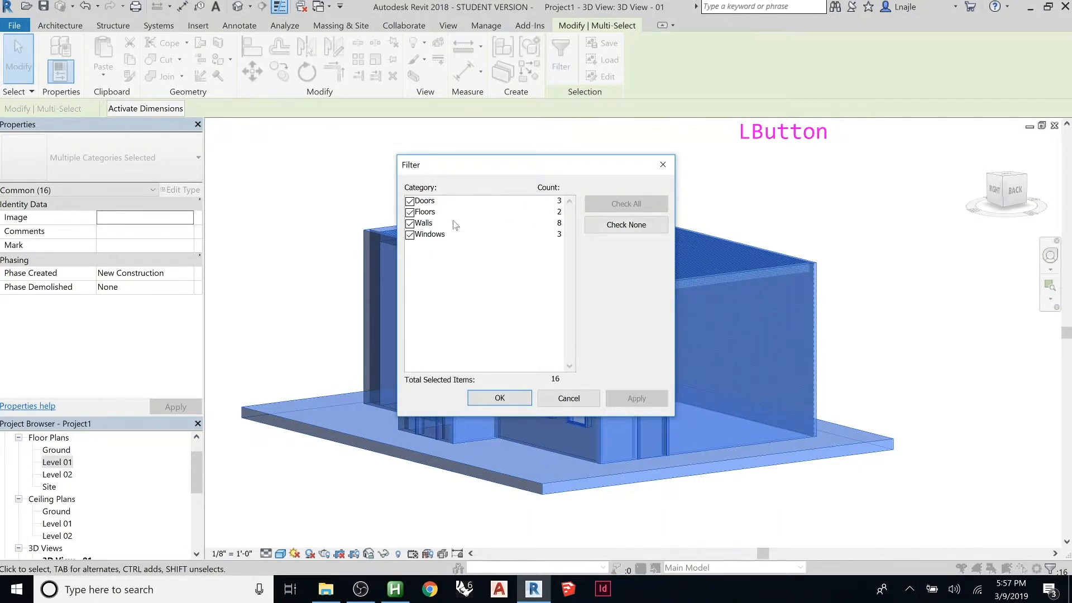
{"action": "mouse_move", "coordinate": [441, 246]}
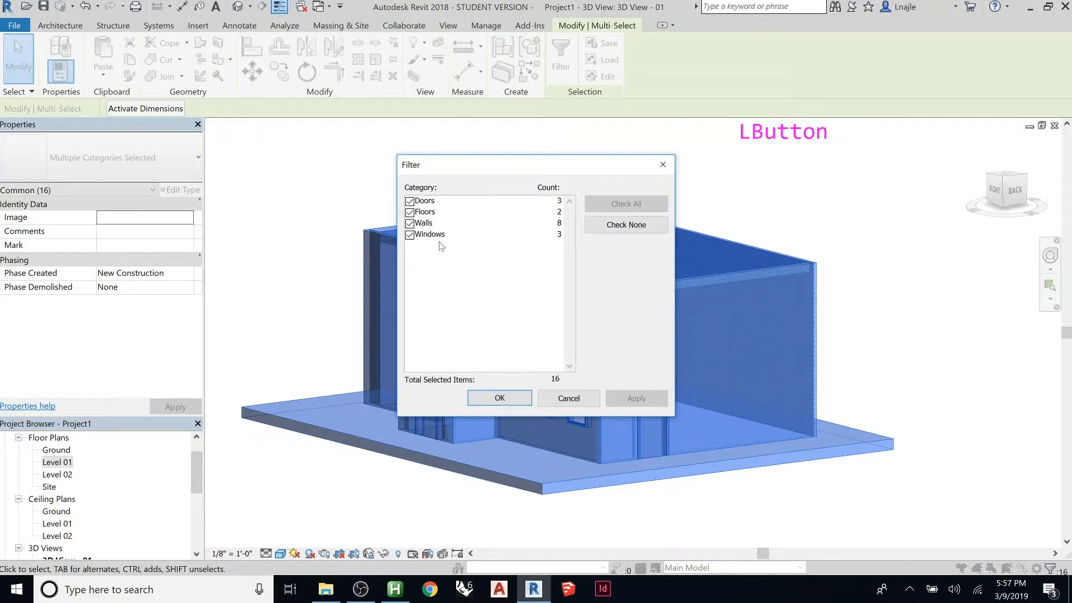
{"action": "mouse_move", "coordinate": [435, 251]}
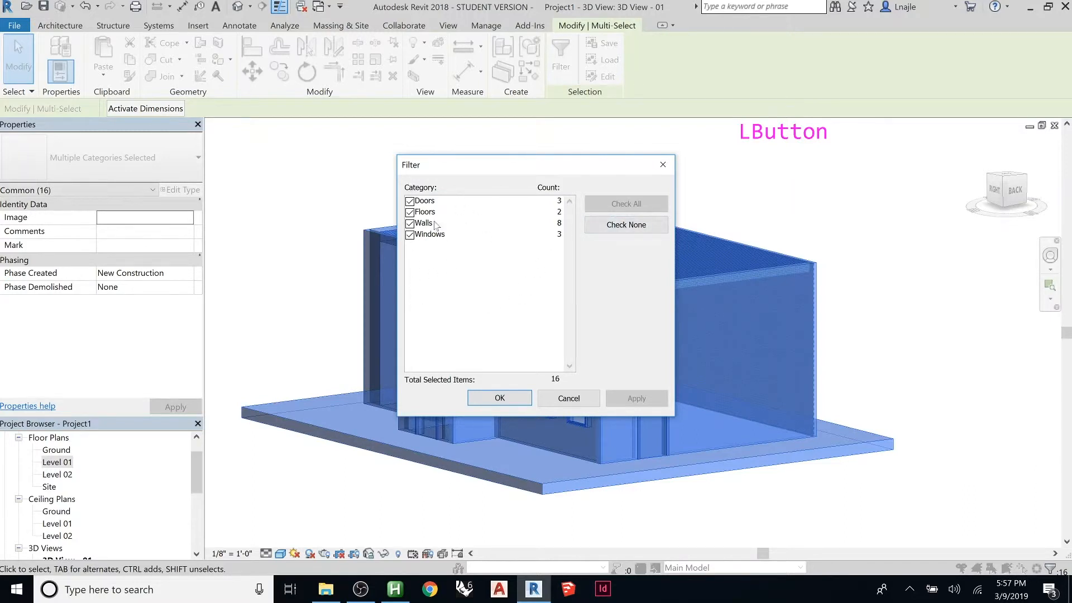
{"action": "left_click", "coordinate": [625, 224]}
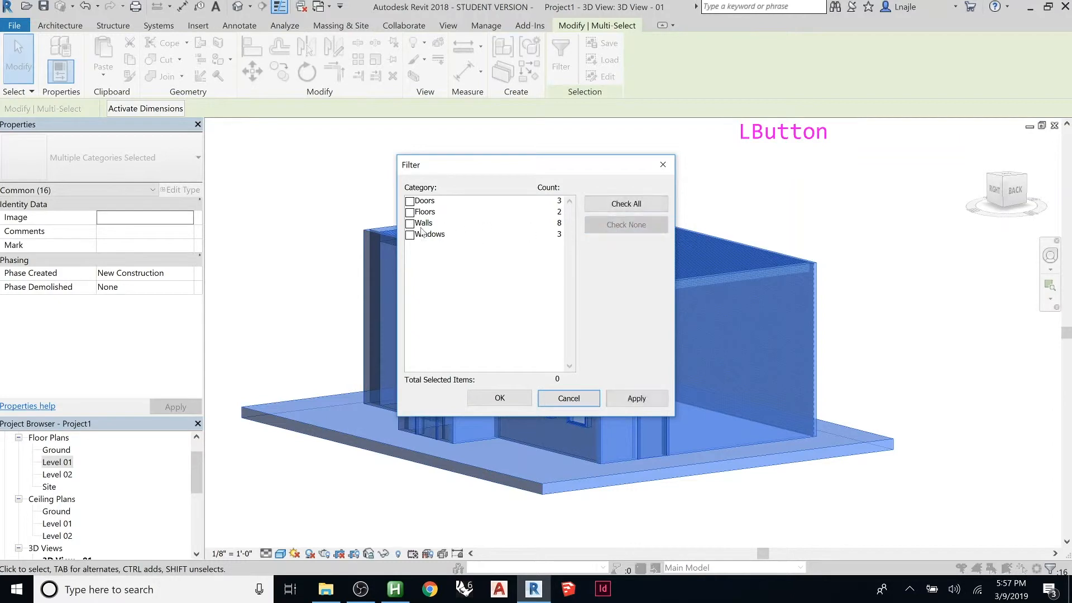
{"action": "left_click", "coordinate": [409, 223]}
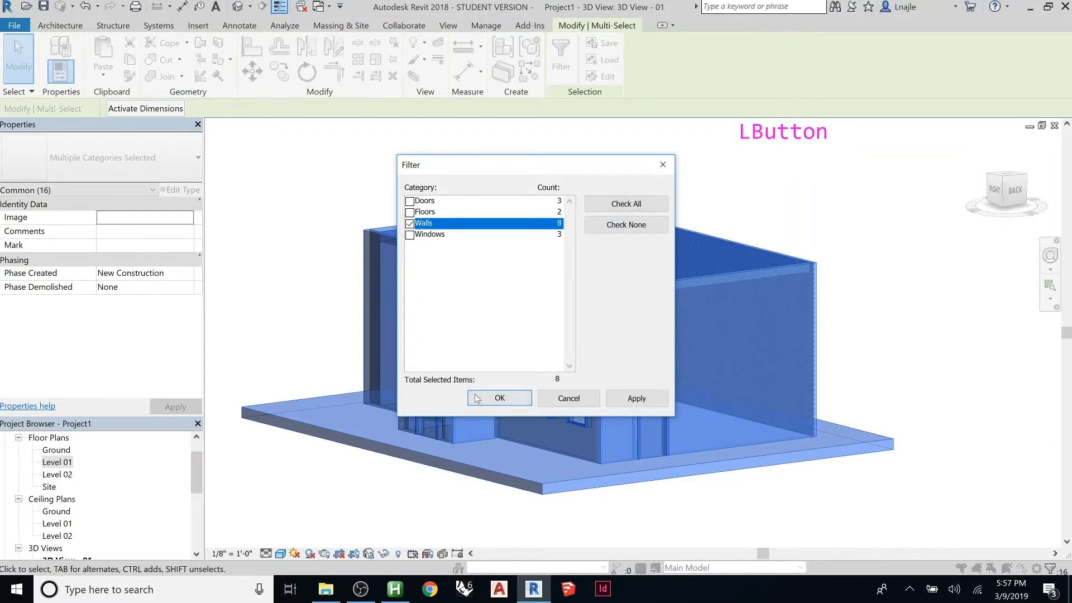
{"action": "left_click", "coordinate": [499, 398]}
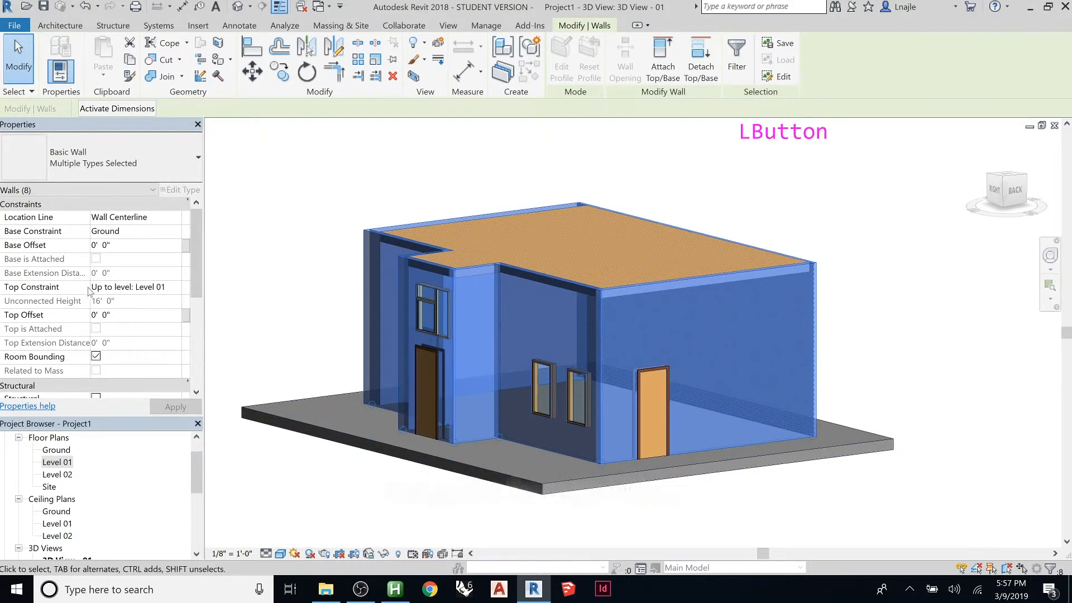
Set the walls' Top Constraint to Up to level: Level 02.
{"action": "left_click", "coordinate": [175, 286]}
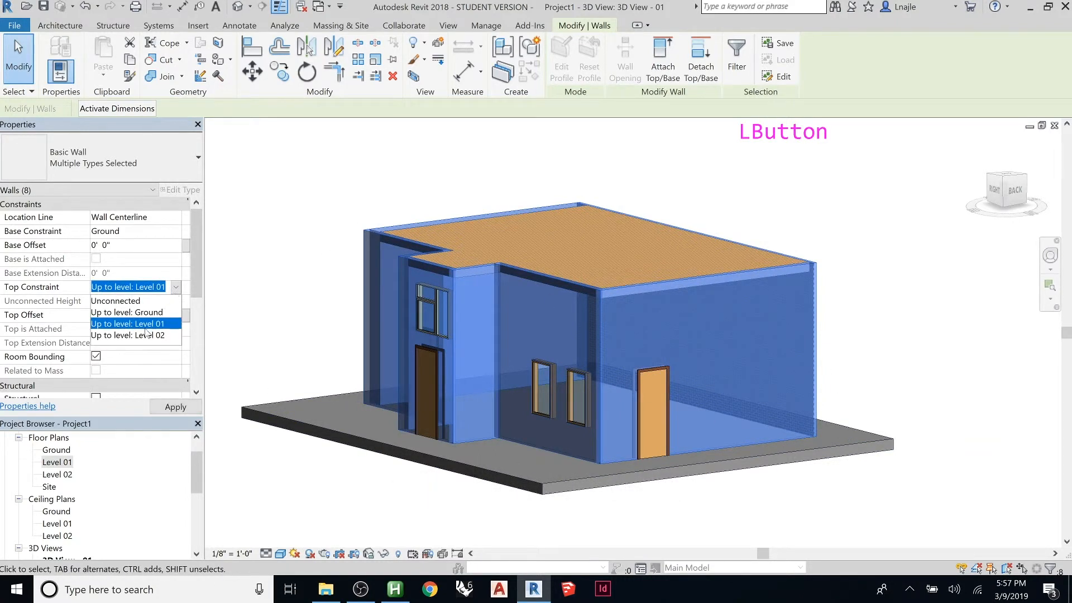
{"action": "left_click", "coordinate": [156, 335]}
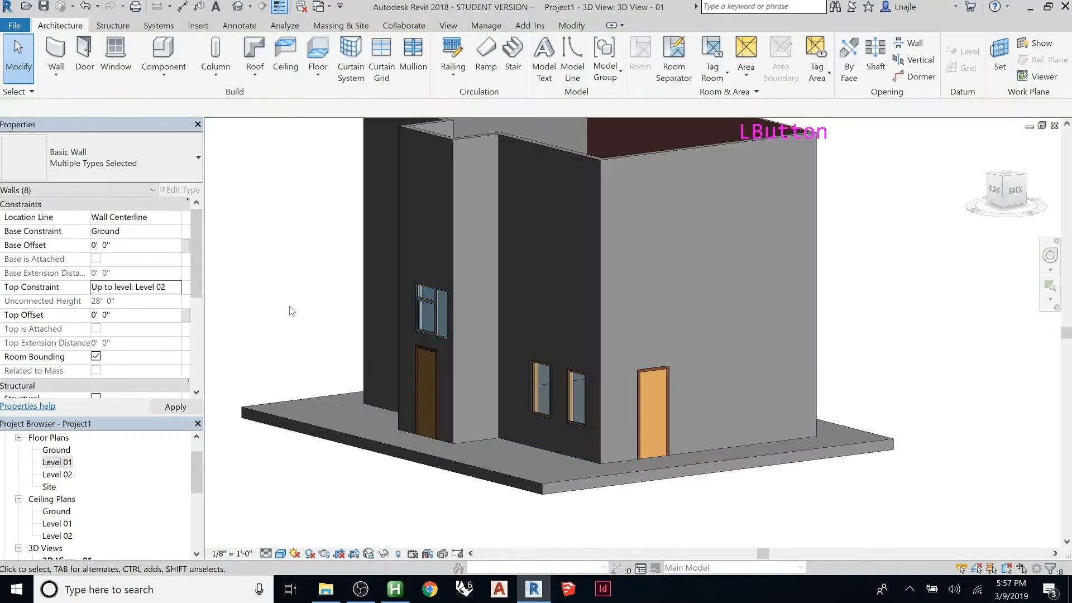
{"action": "scroll", "scroll_direction": "down", "scroll_amount": 3}
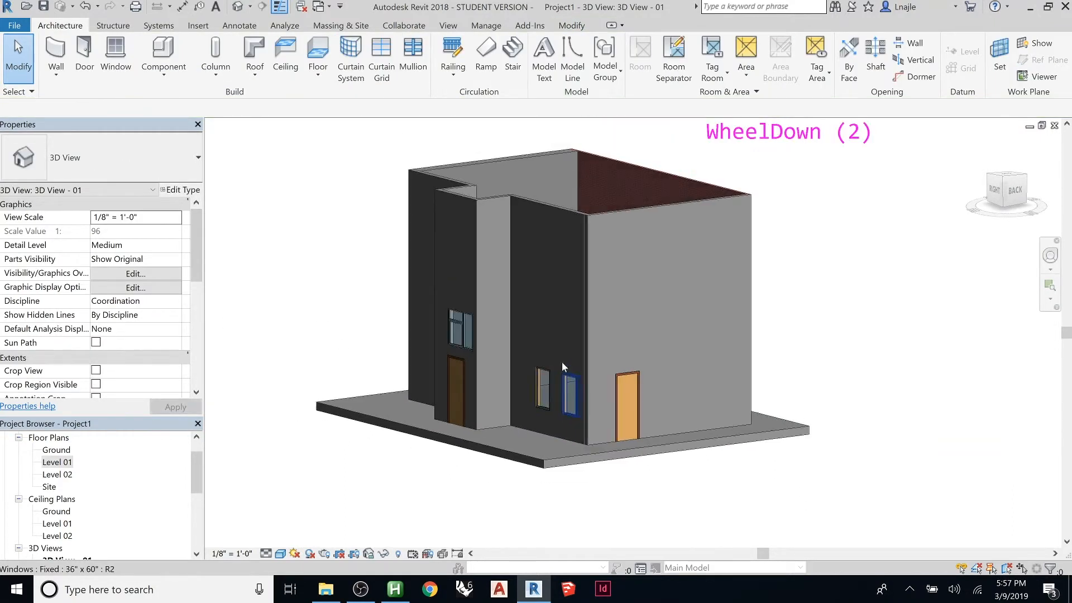